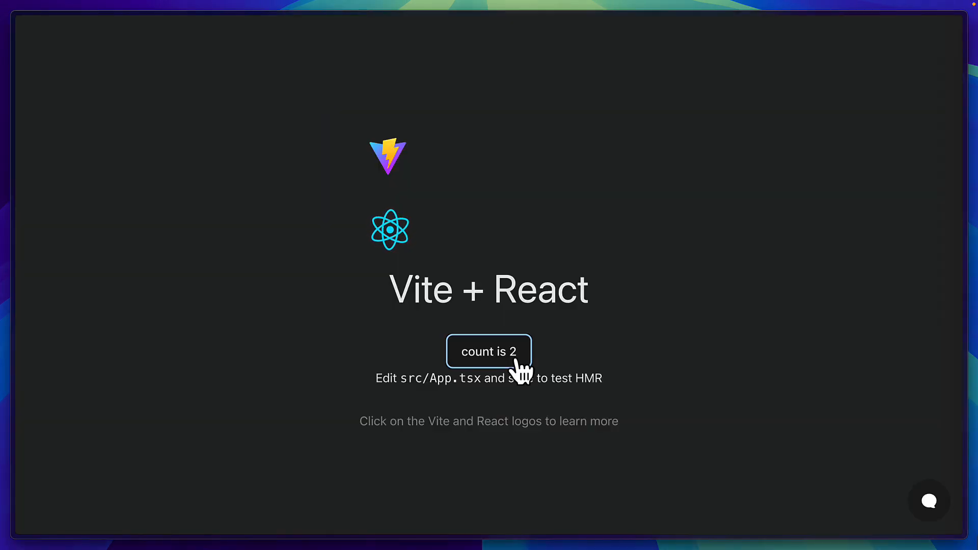
Increment the page counter with the 'count is' button so it reads 4
left_click(488, 352)
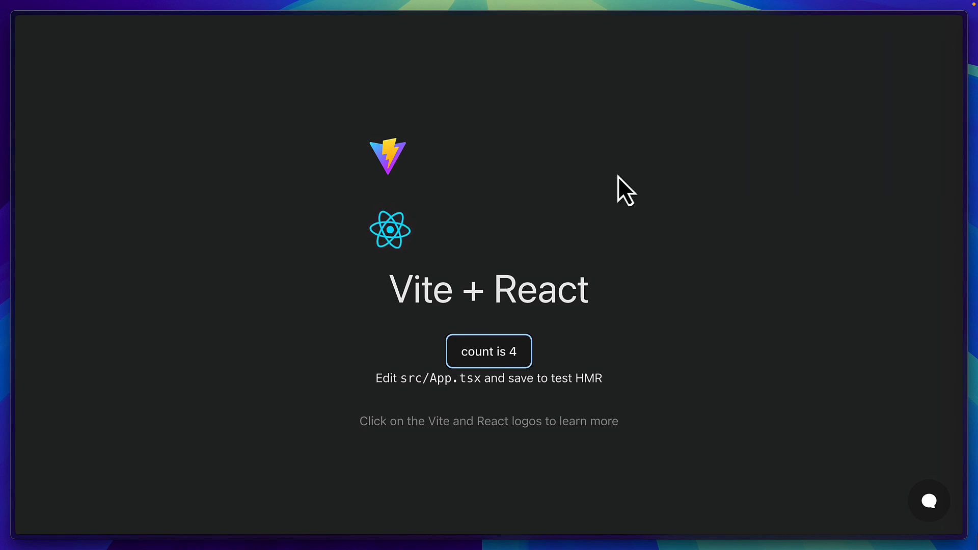
mouse_move(646, 483)
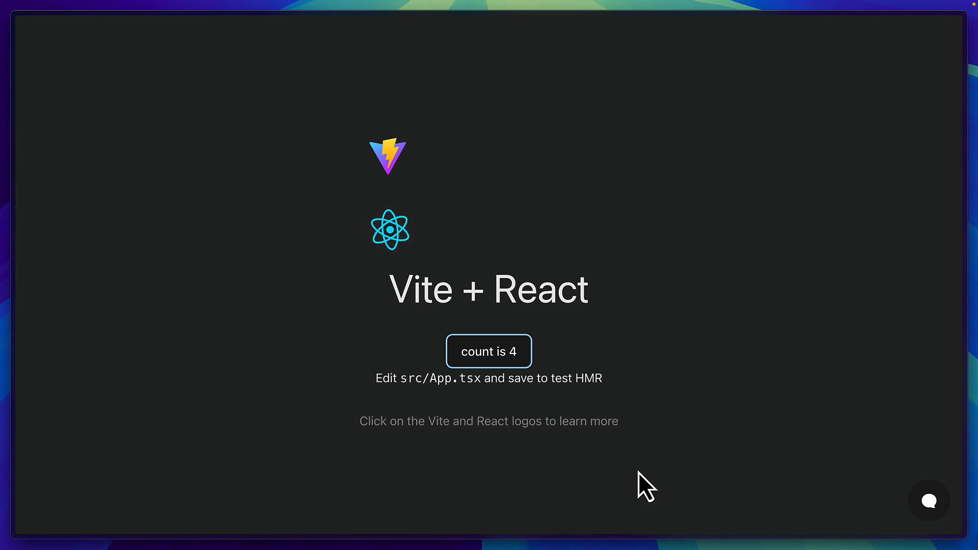
mouse_move(912, 506)
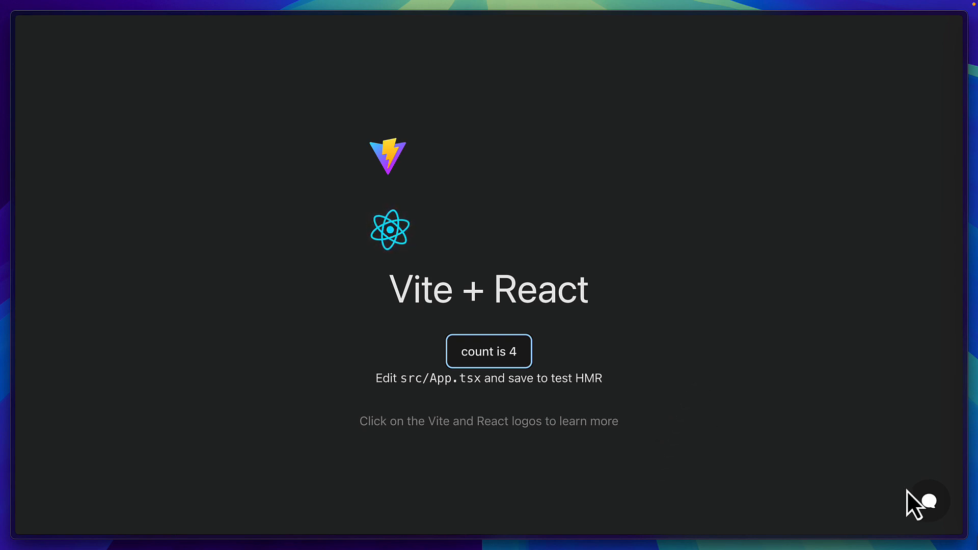
Bring up the Sidebar Assistant chat from the chat bubble on the page
left_click(926, 502)
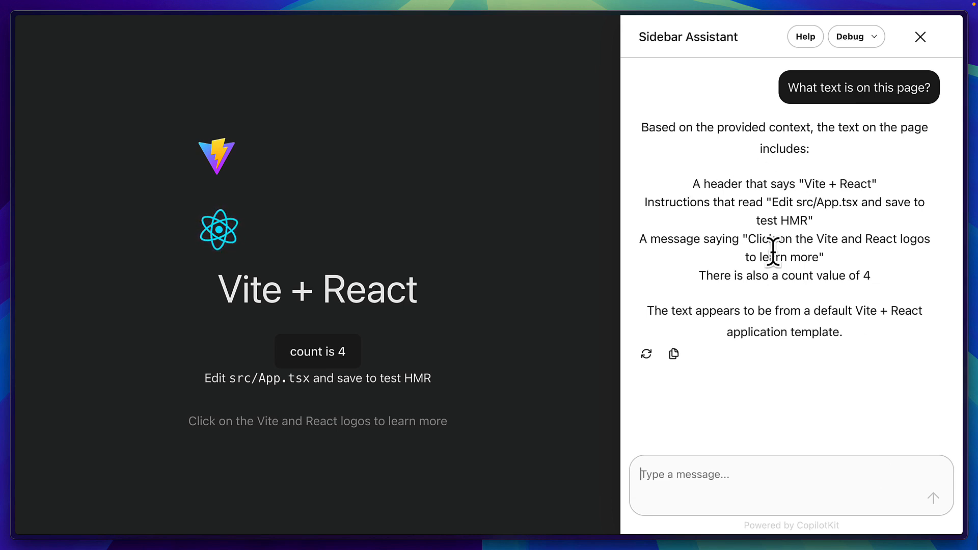
mouse_move(806, 184)
type("Change the count value to 23")
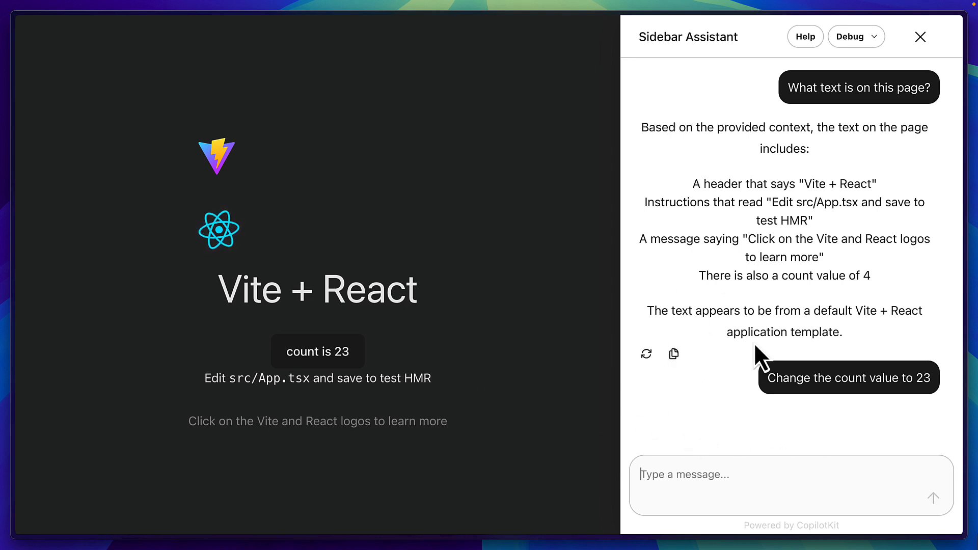
mouse_move(493, 446)
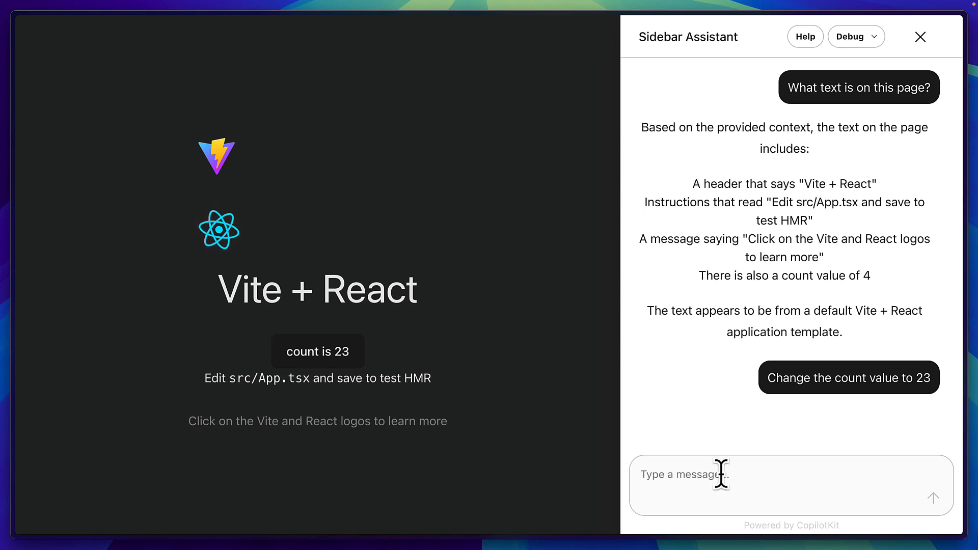
Ask 'what mcp tools do you have access to' and review the listed GitHub tools, highlighting GITHUB_SEARCH_REPOSITORIES
type("what")
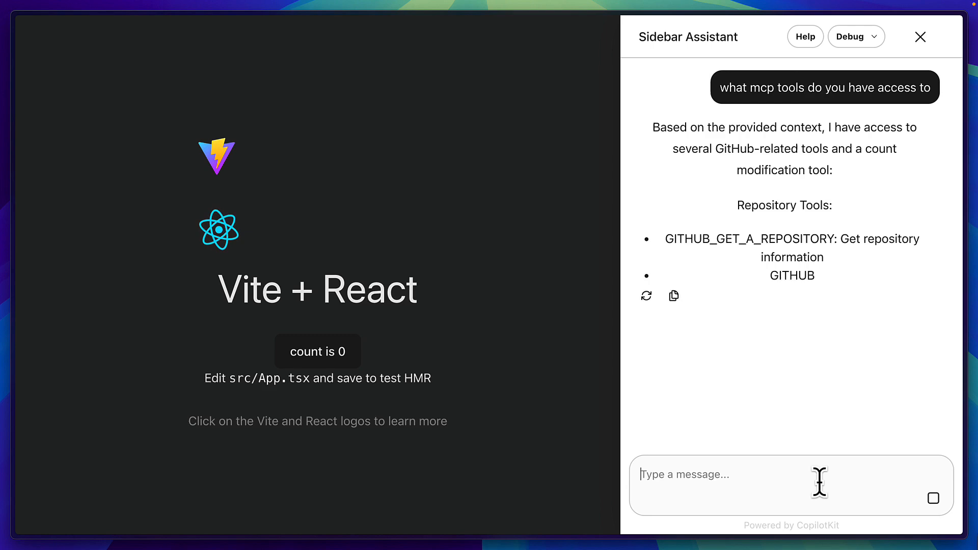
scroll("down", 3)
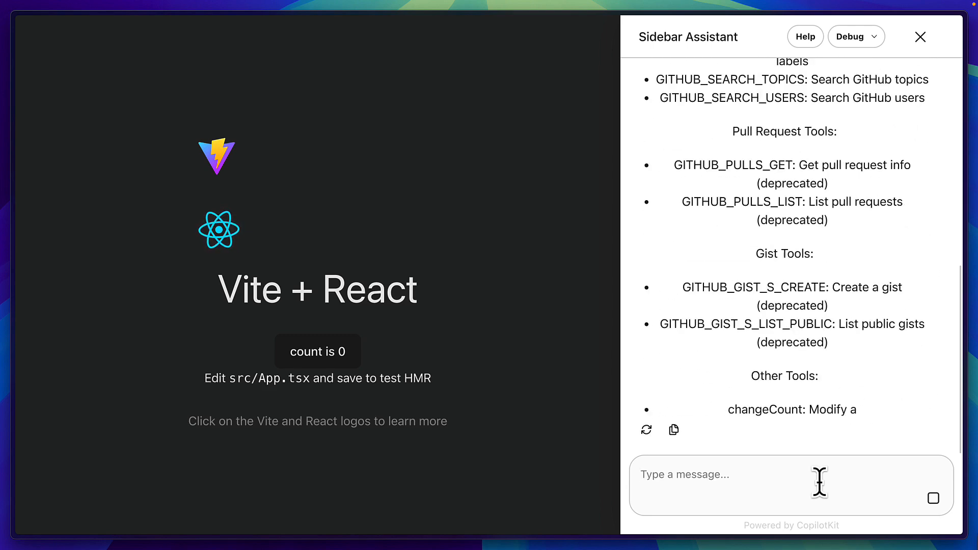
scroll("down", 3)
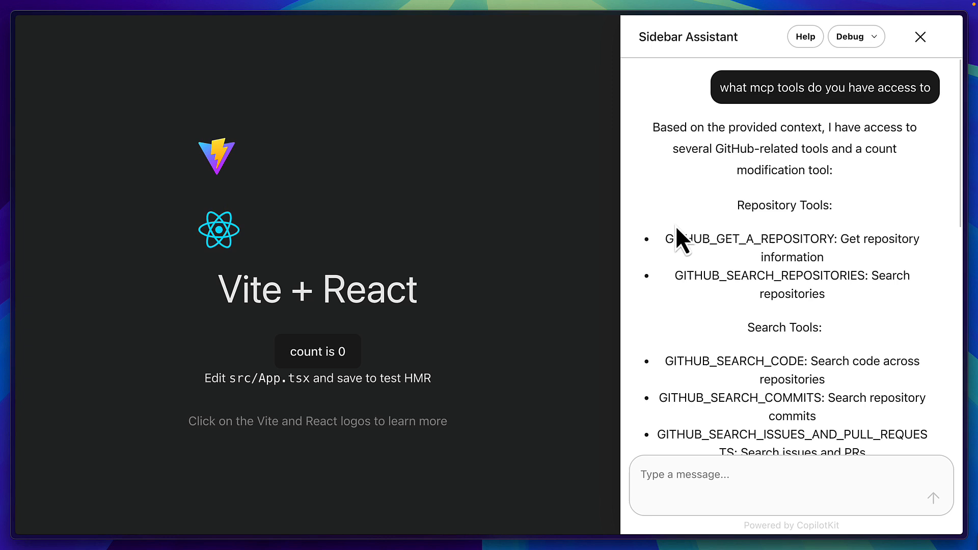
double_click(791, 275)
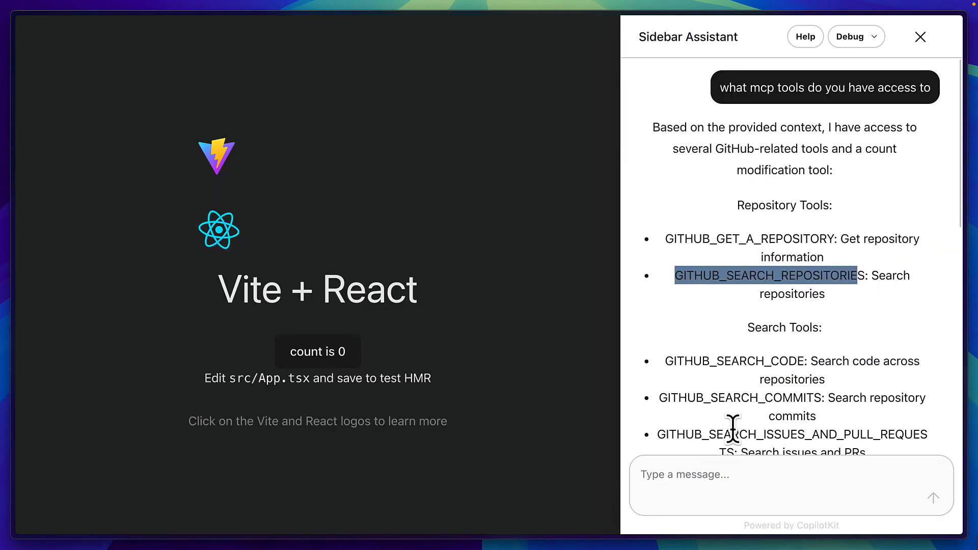
mouse_move(507, 355)
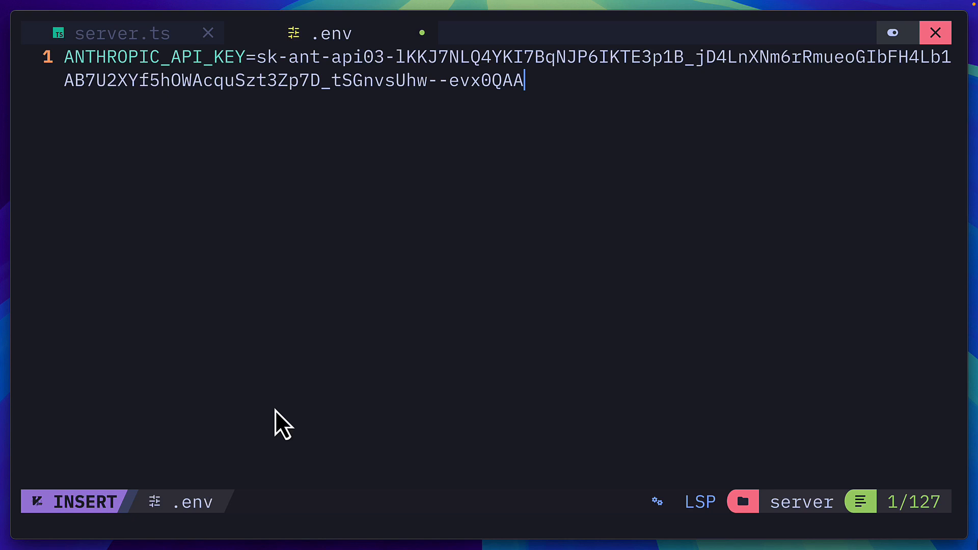
mouse_move(304, 215)
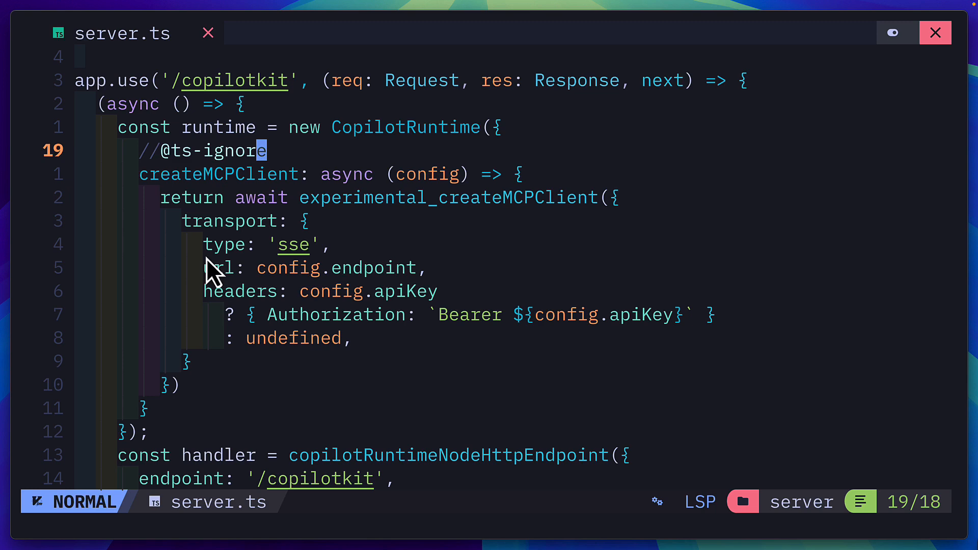
mouse_move(378, 384)
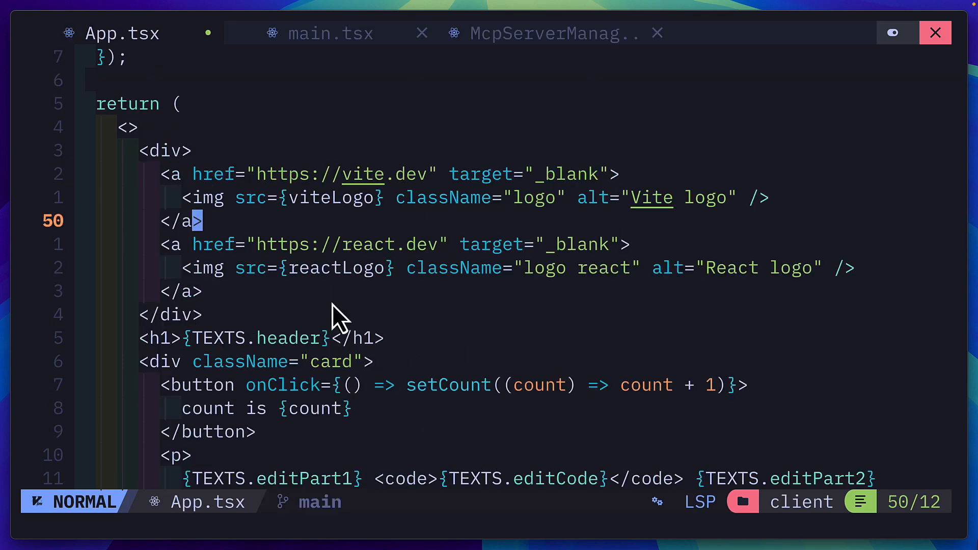
mouse_move(427, 368)
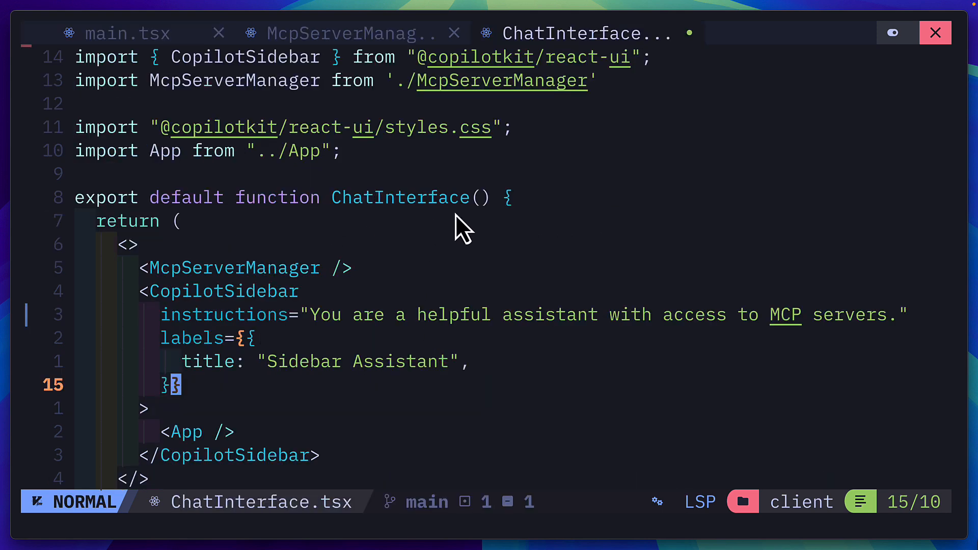
mouse_move(343, 340)
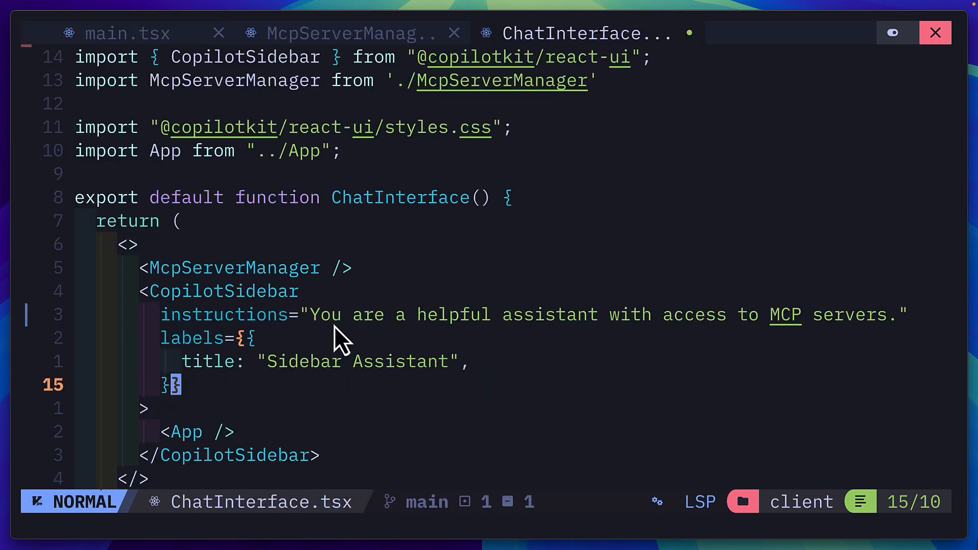
mouse_move(293, 399)
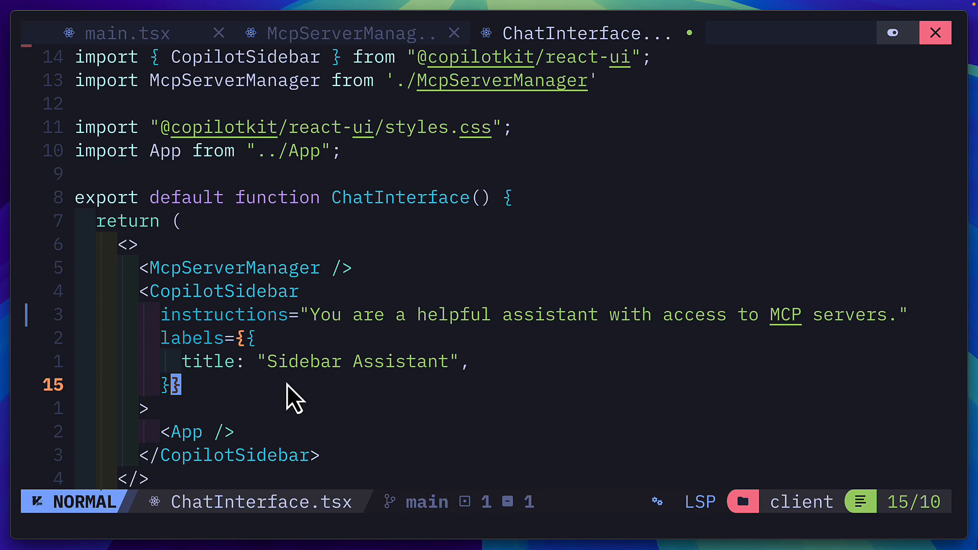
mouse_move(262, 437)
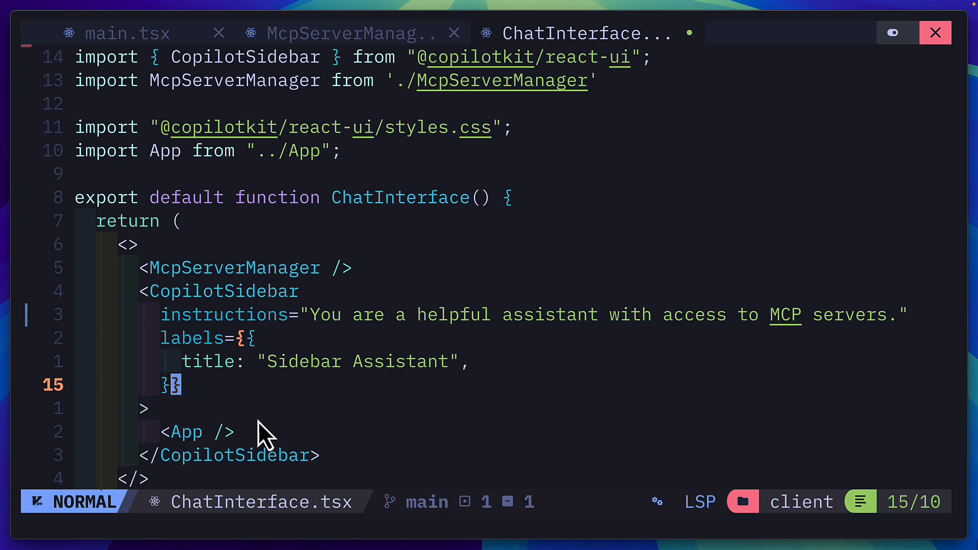
mouse_move(311, 293)
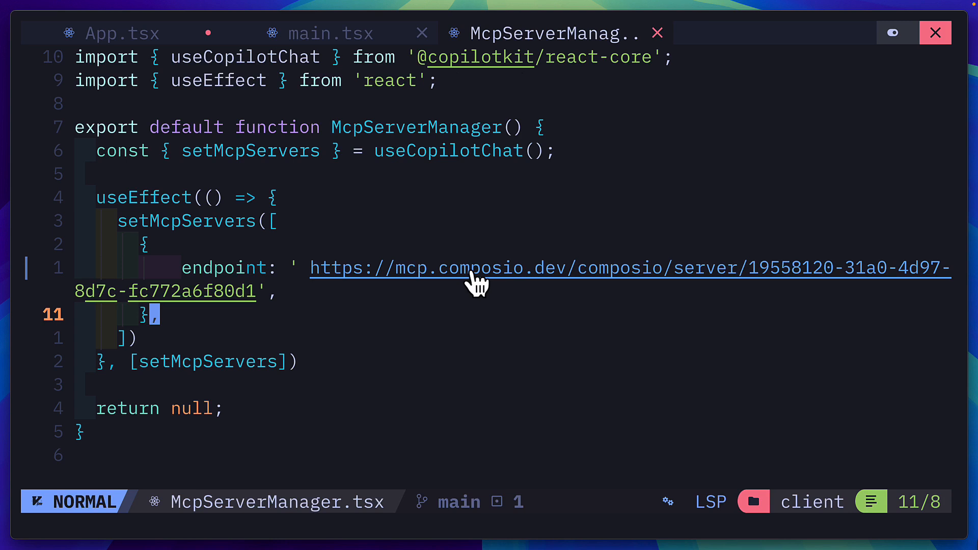
View main.tsx's CopilotKit wrapper with the localhost:4000/copilotkit runtime URL, then App.tsx
left_click(329, 32)
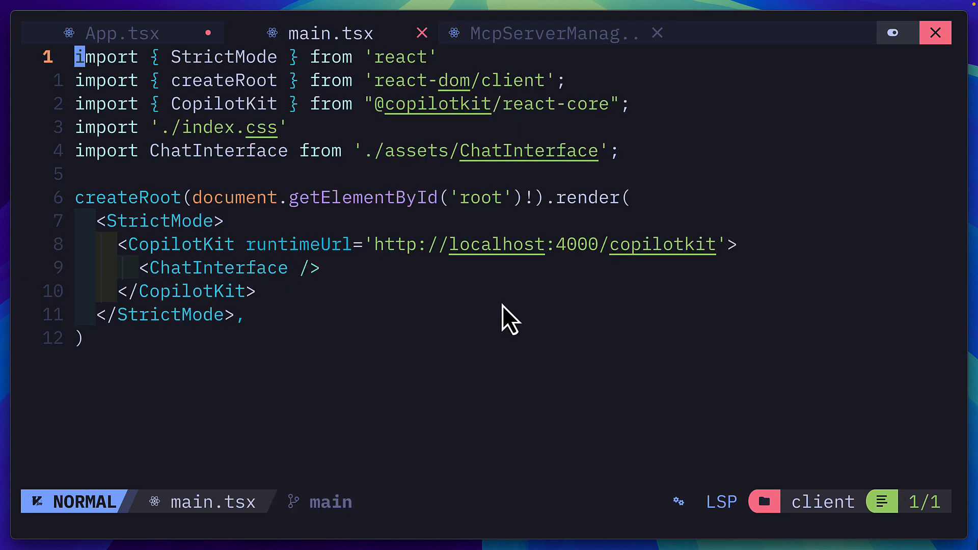
mouse_move(148, 265)
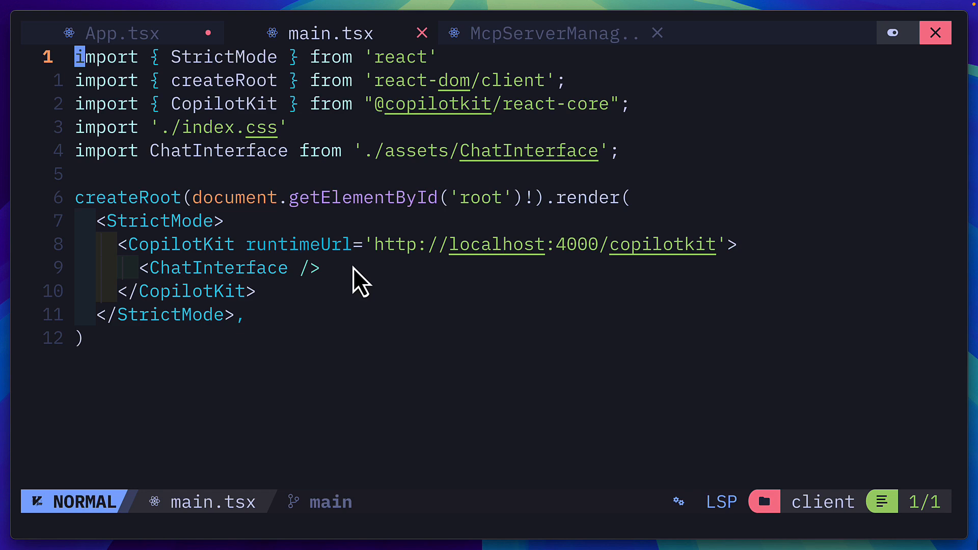
mouse_move(365, 274)
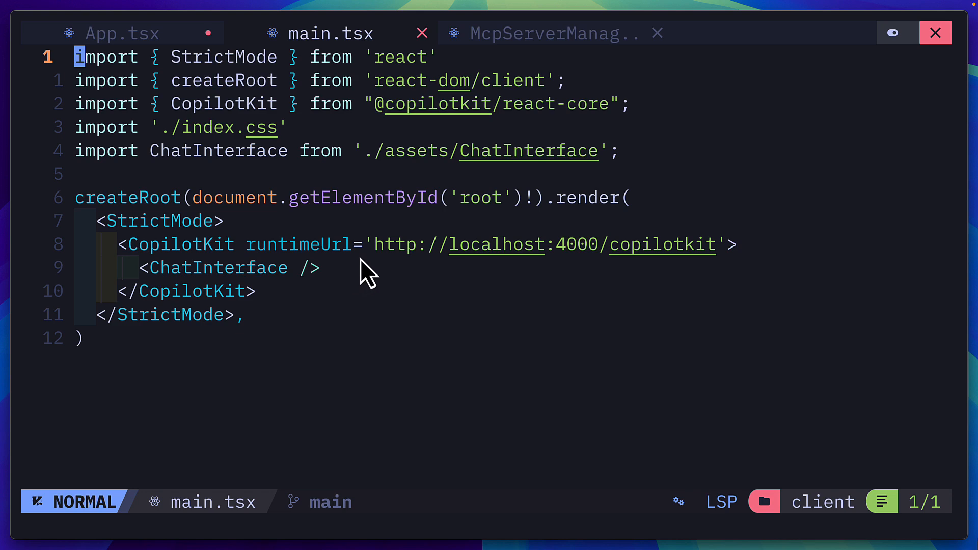
left_click(122, 33)
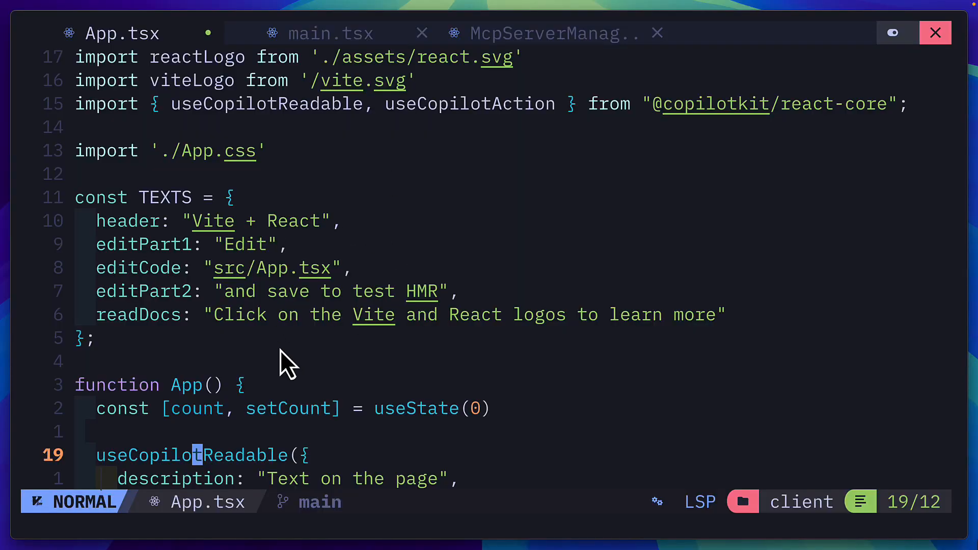
Scroll App.tsx to the useCopilotReadable hooks exposing the TEXTS and count value
scroll("down", 3)
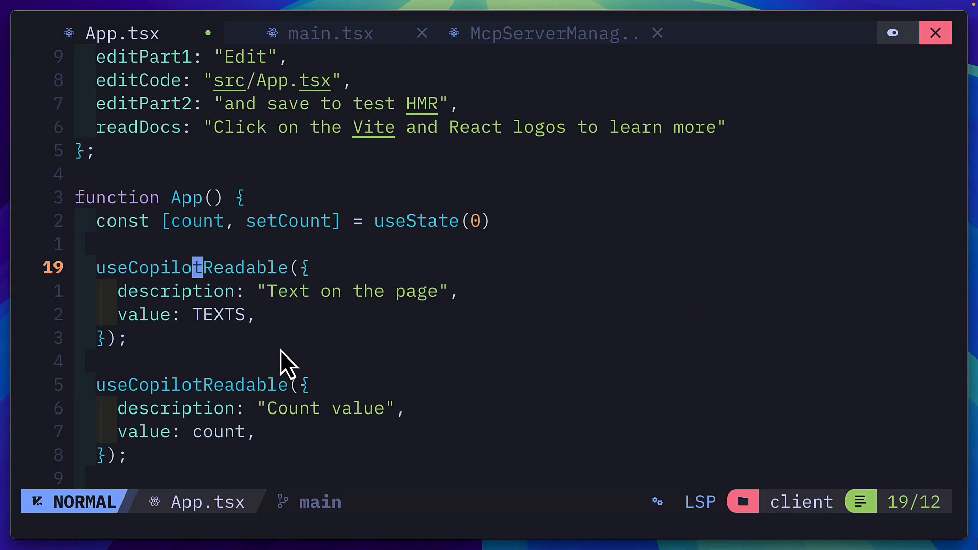
mouse_move(206, 354)
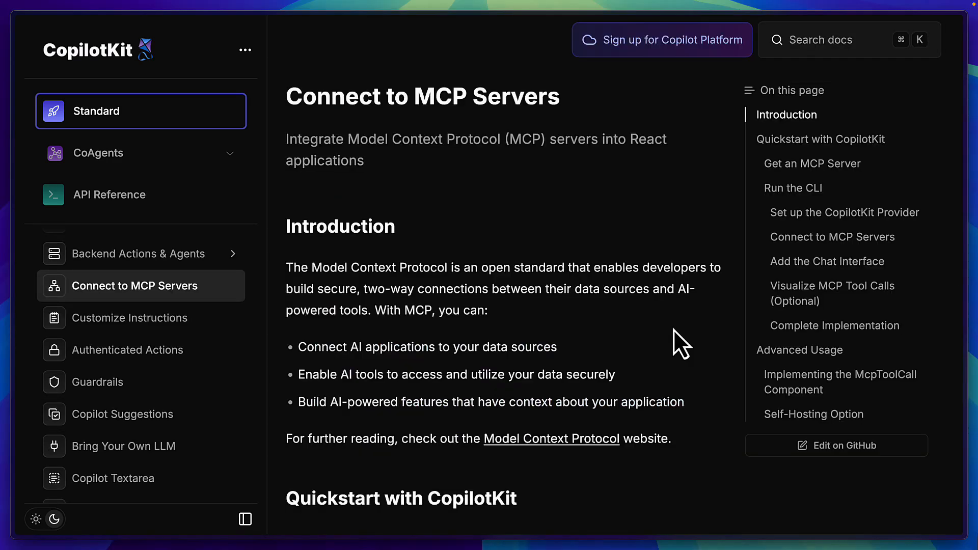
Scroll the Connect to MCP Servers docs to the Self-Hosting Option with createMCPClient
scroll("down", 3)
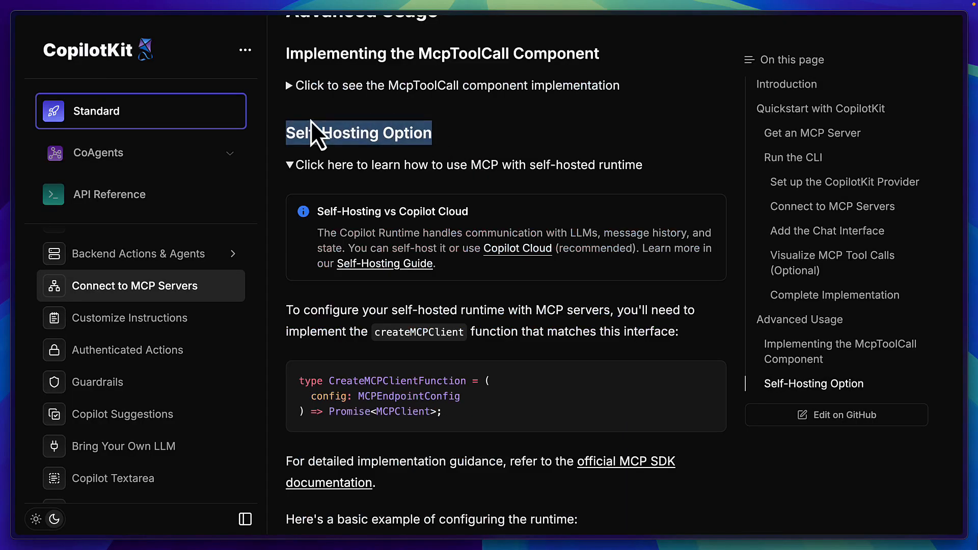
scroll("down", 3)
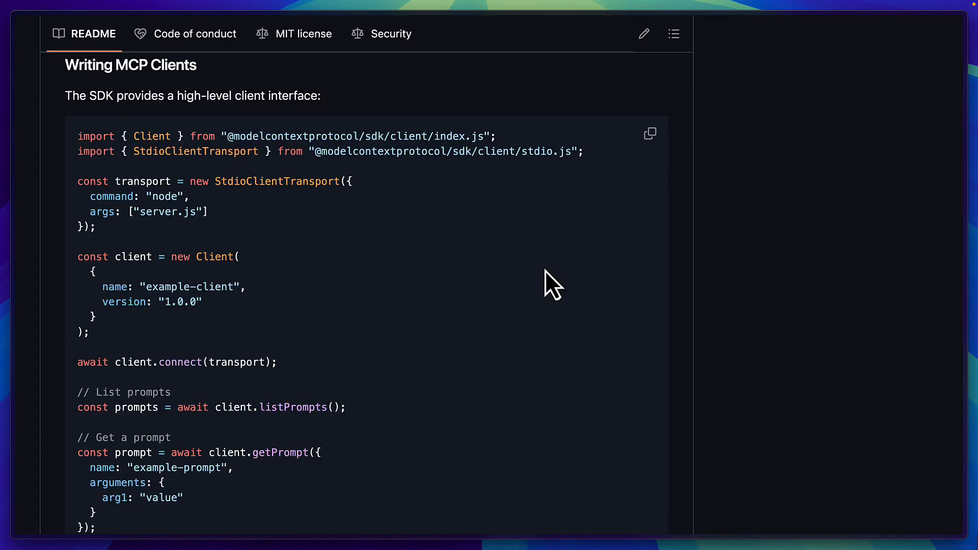
mouse_move(330, 137)
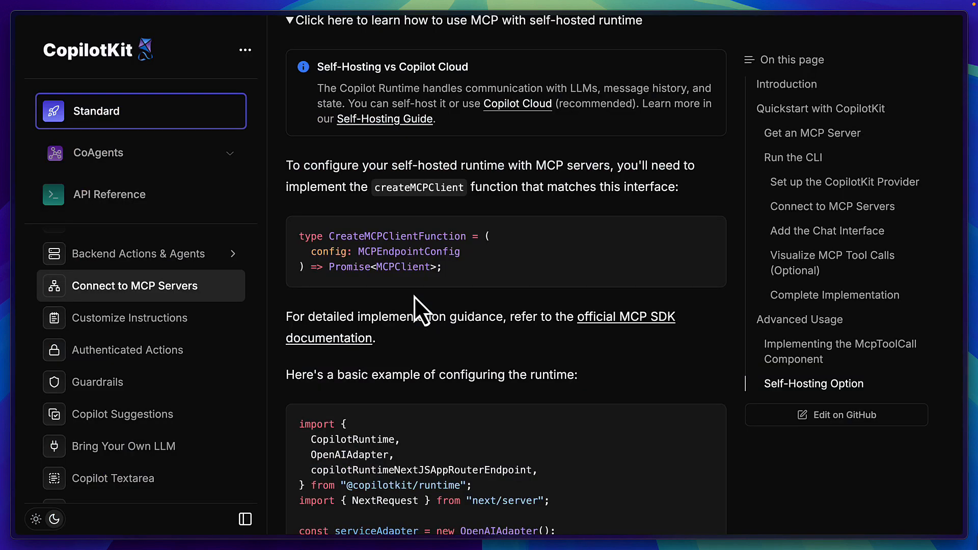
mouse_move(431, 316)
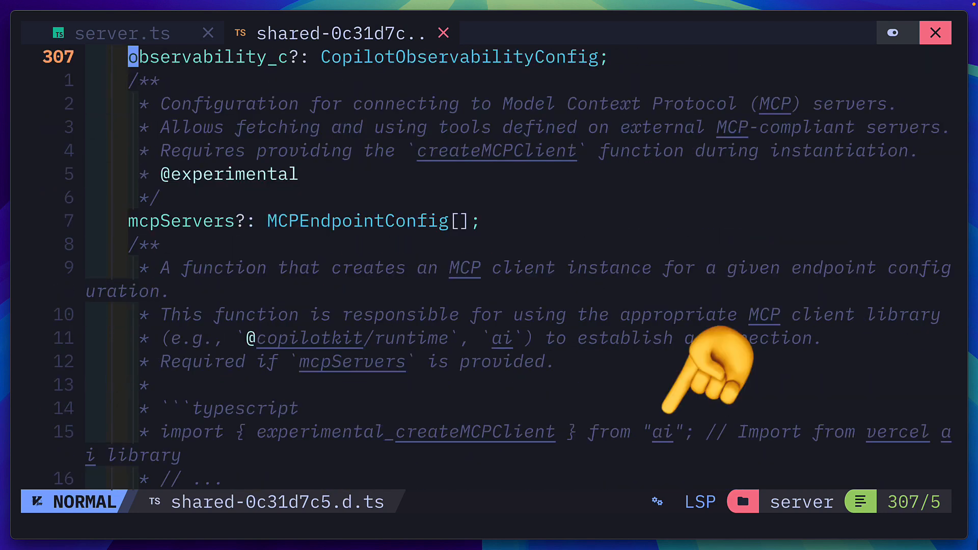
left_click(124, 33)
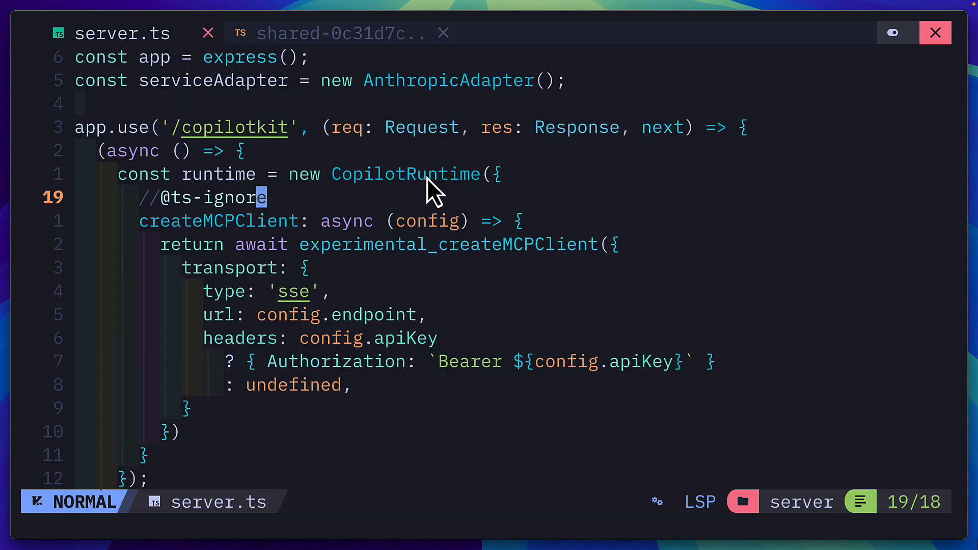
mouse_move(399, 427)
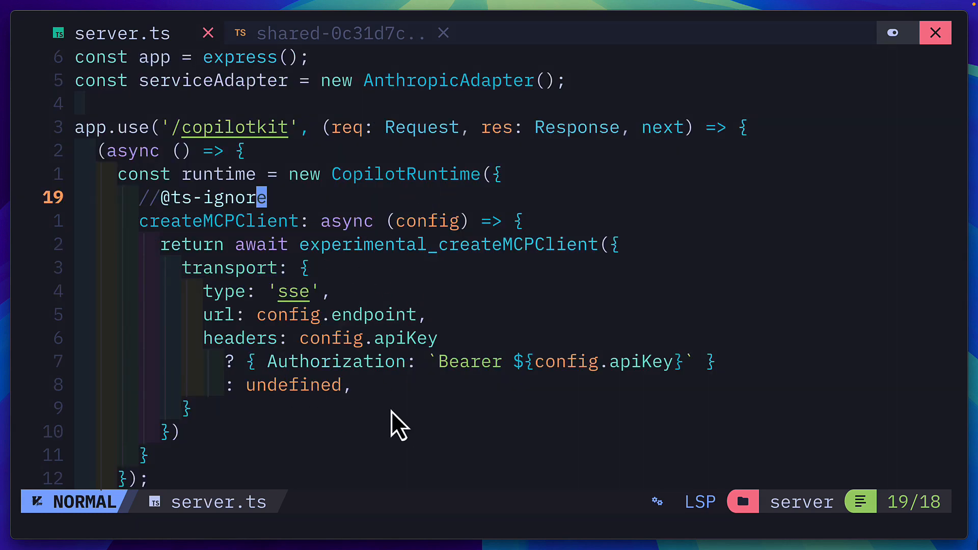